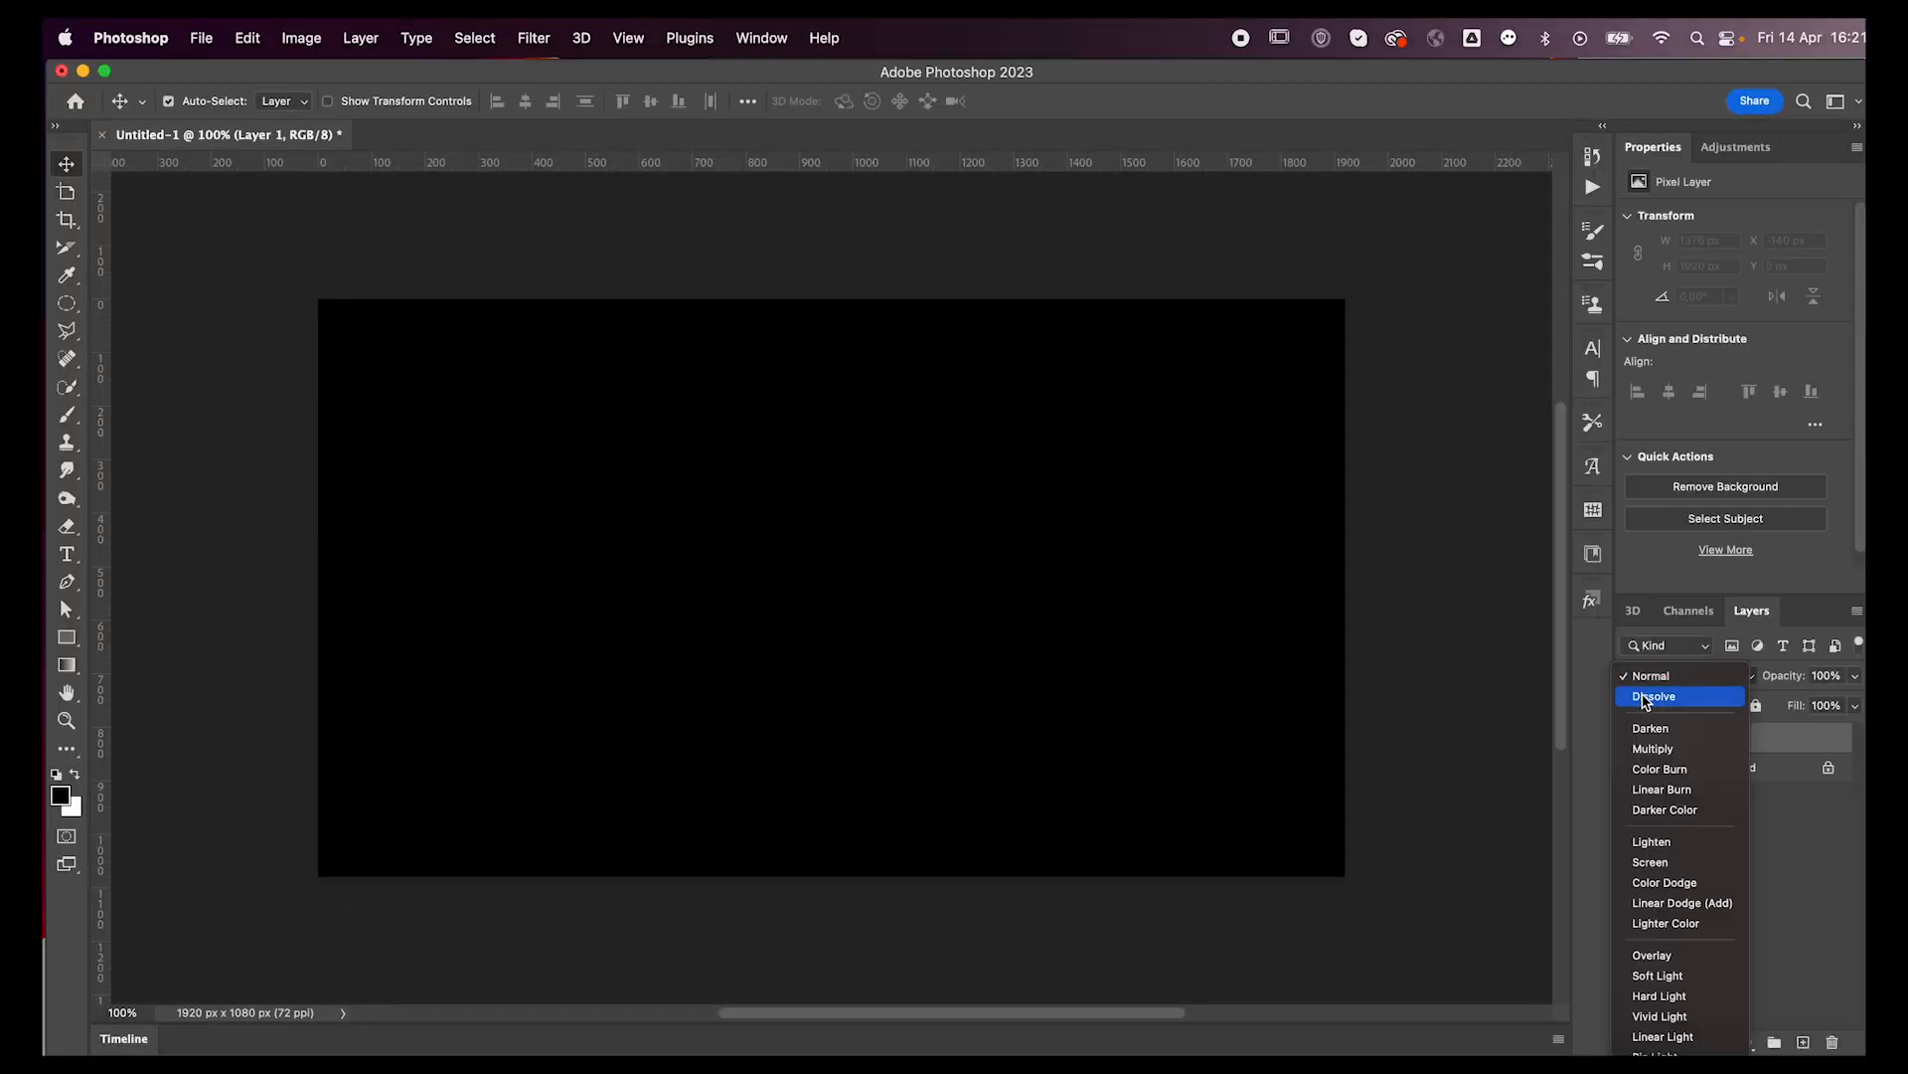
Step: Set Layer 1 to Dissolve and scribble grainy white brush strokes over the black canvas
left_click(1654, 695)
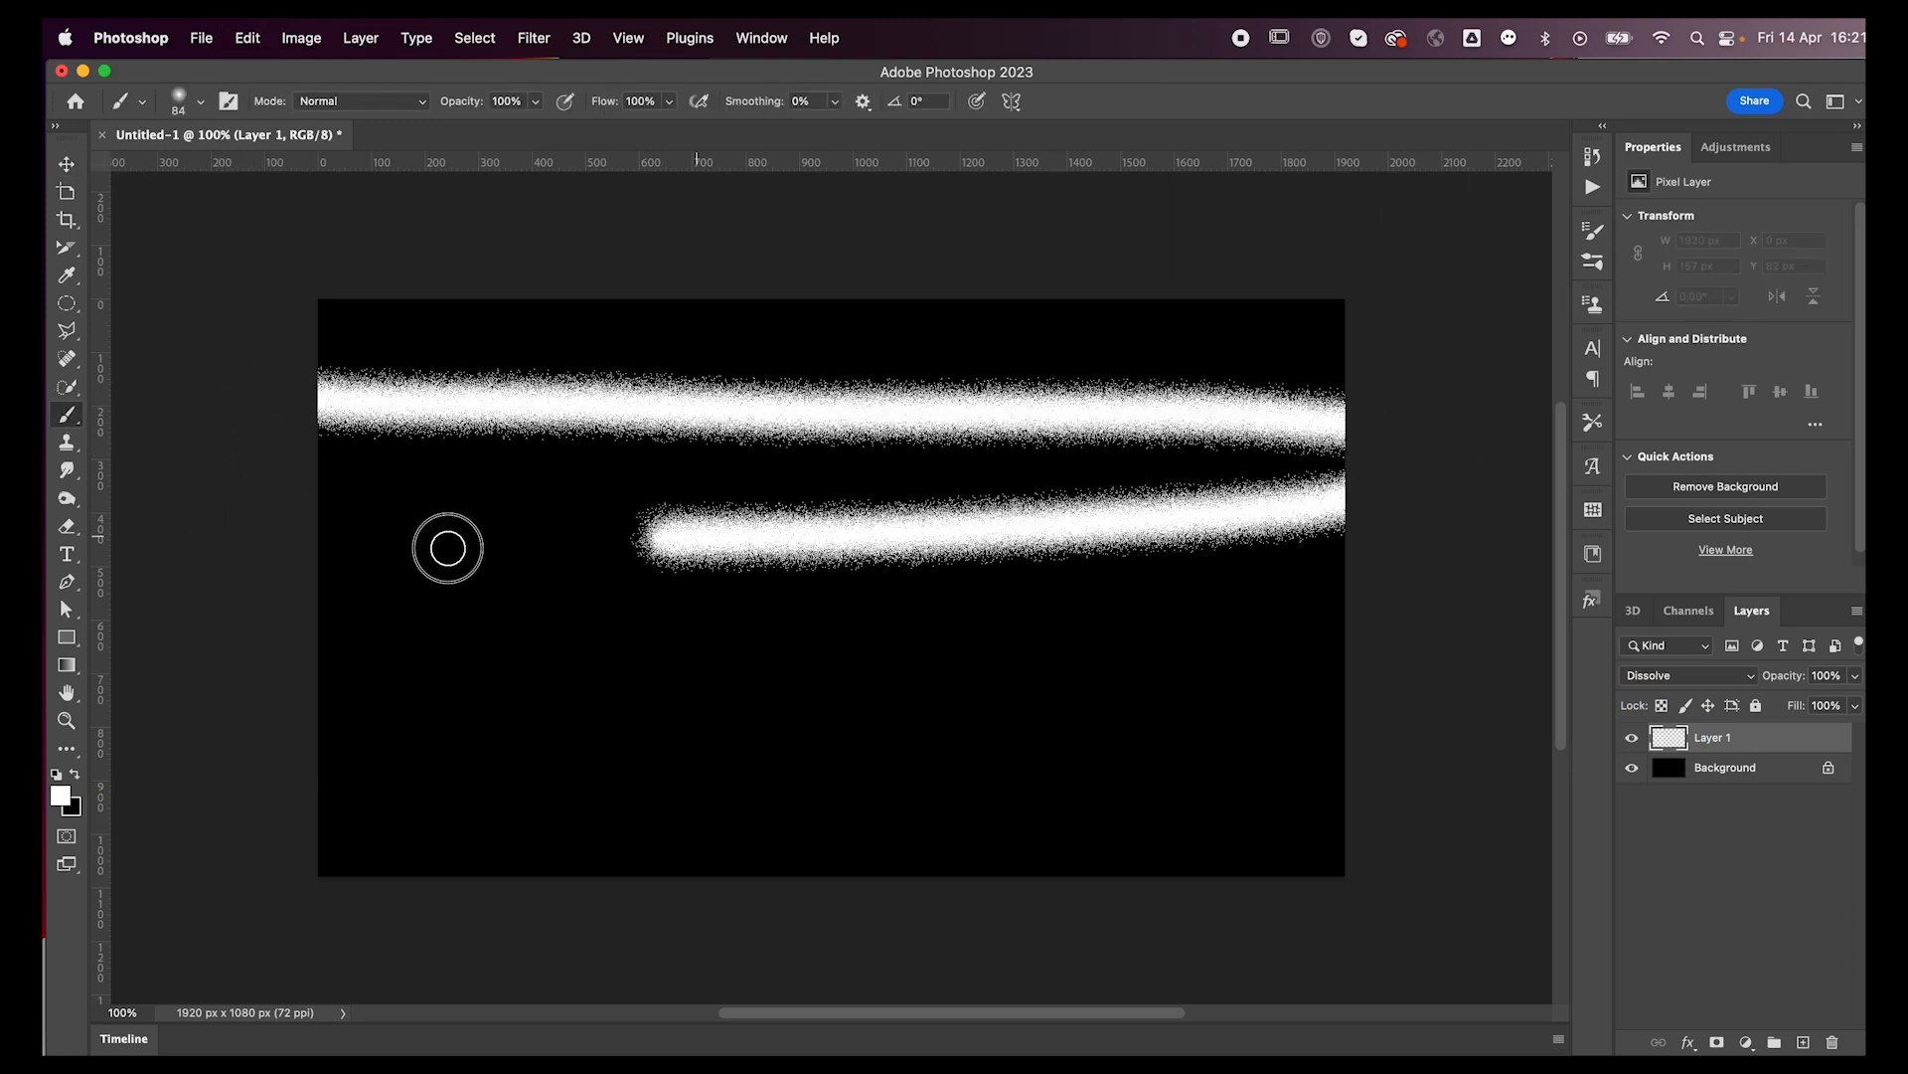
left_click_drag(448, 548, 910, 624)
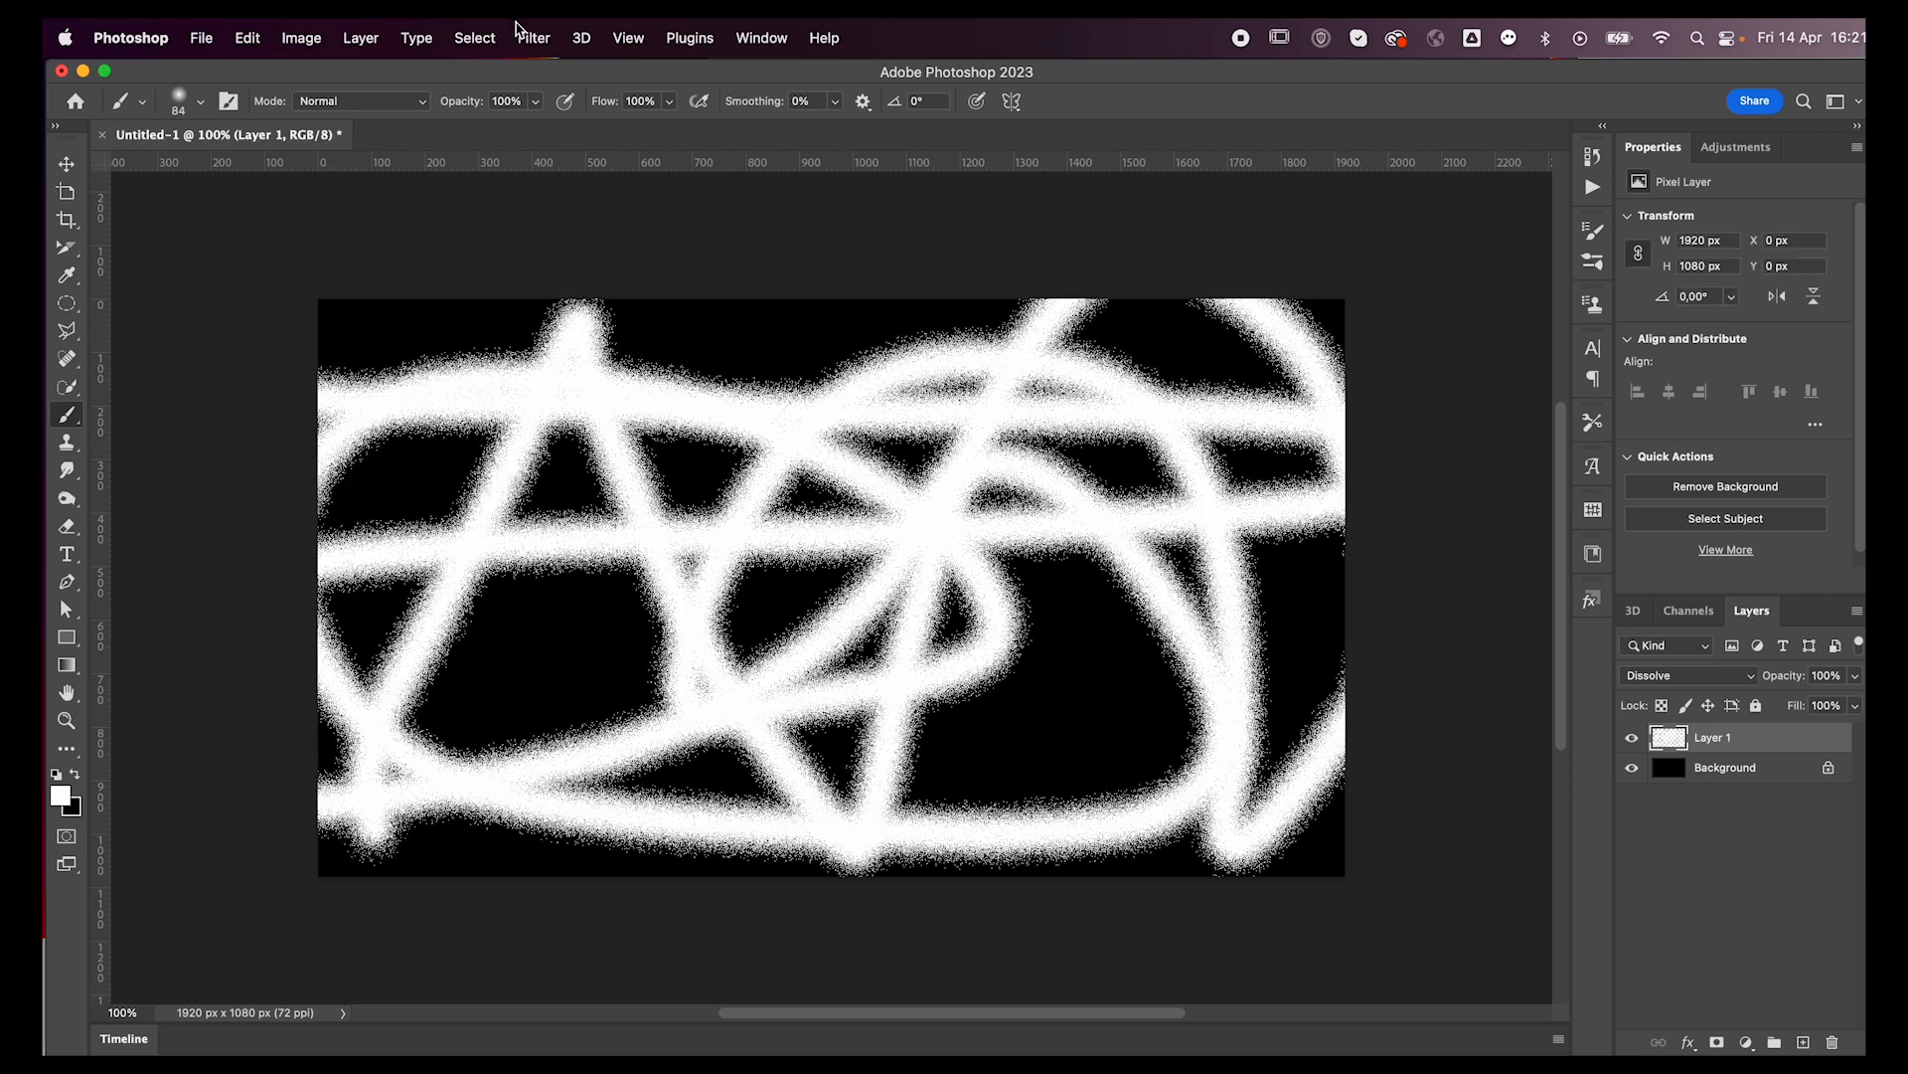
Step: Apply Filter > Distort > Twirl to spin the white scribbles into a spiral
left_click(535, 37)
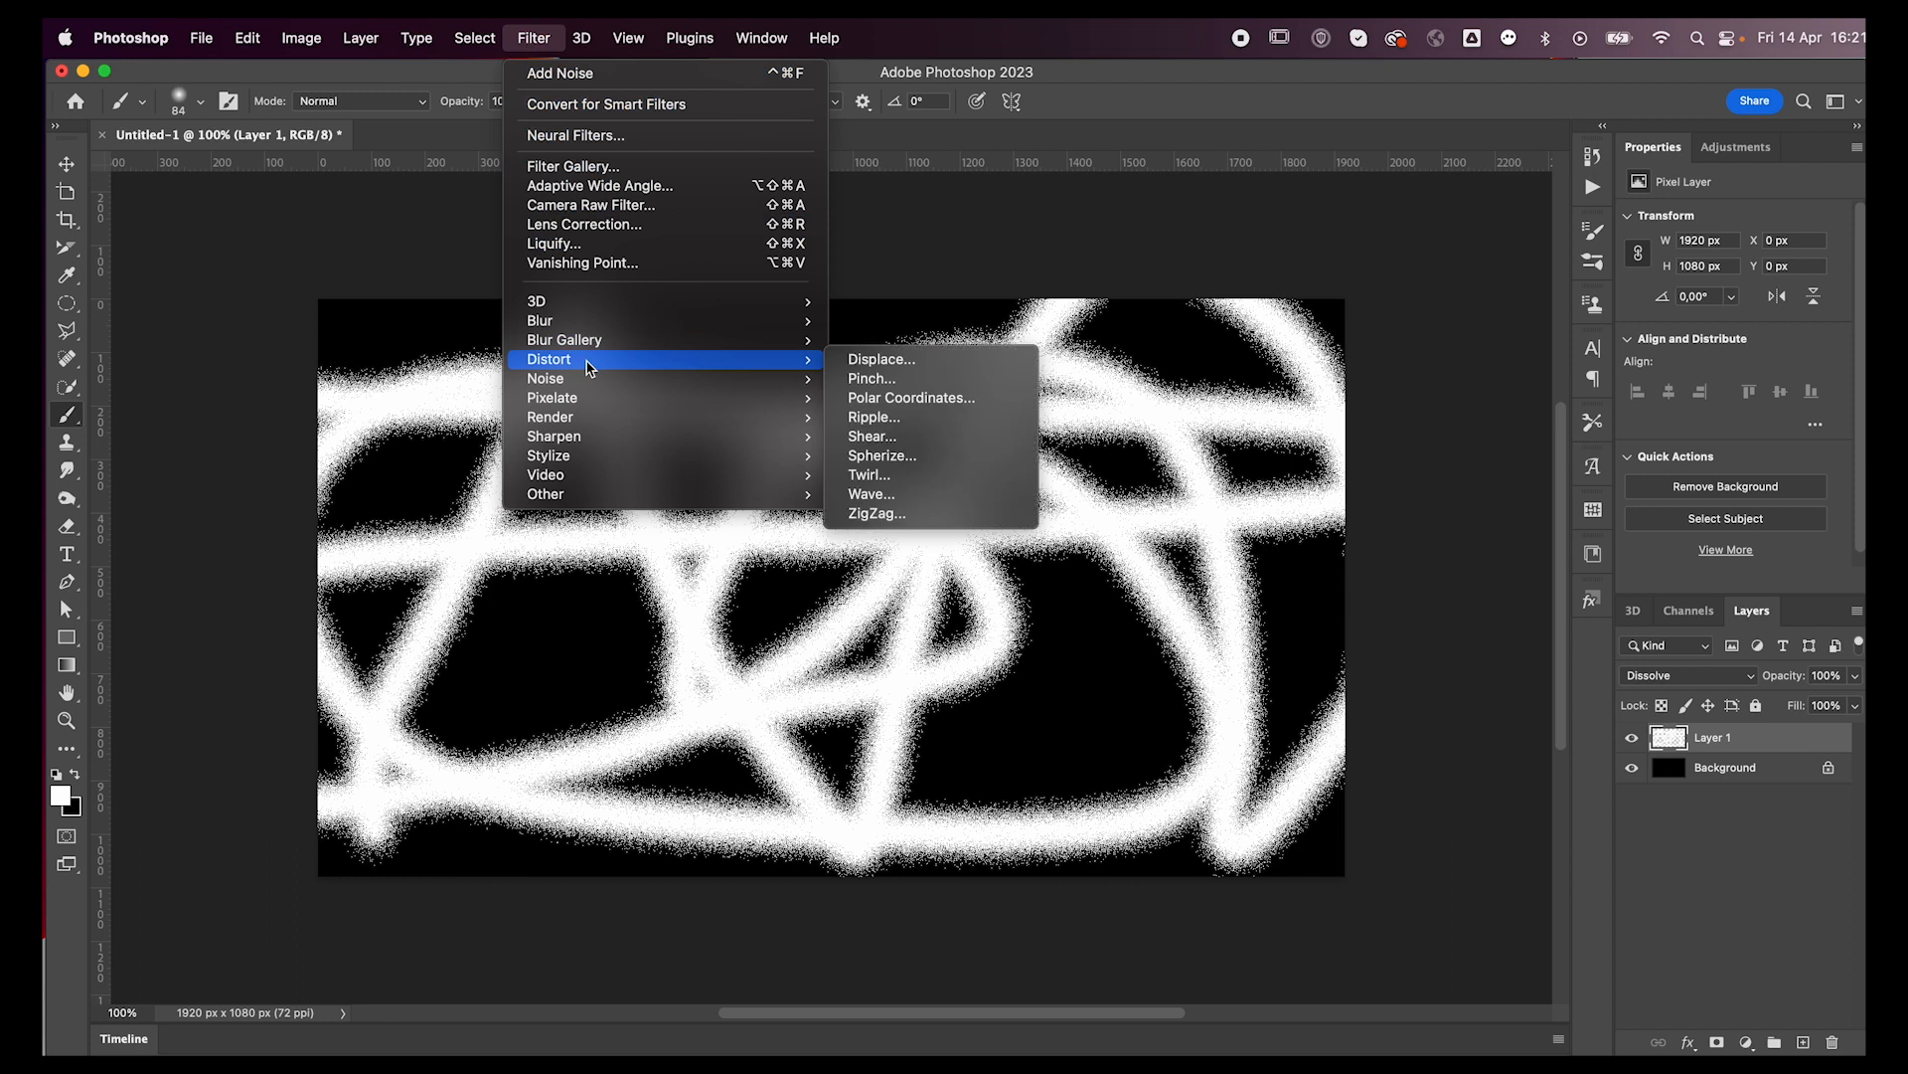
mouse_move(922, 479)
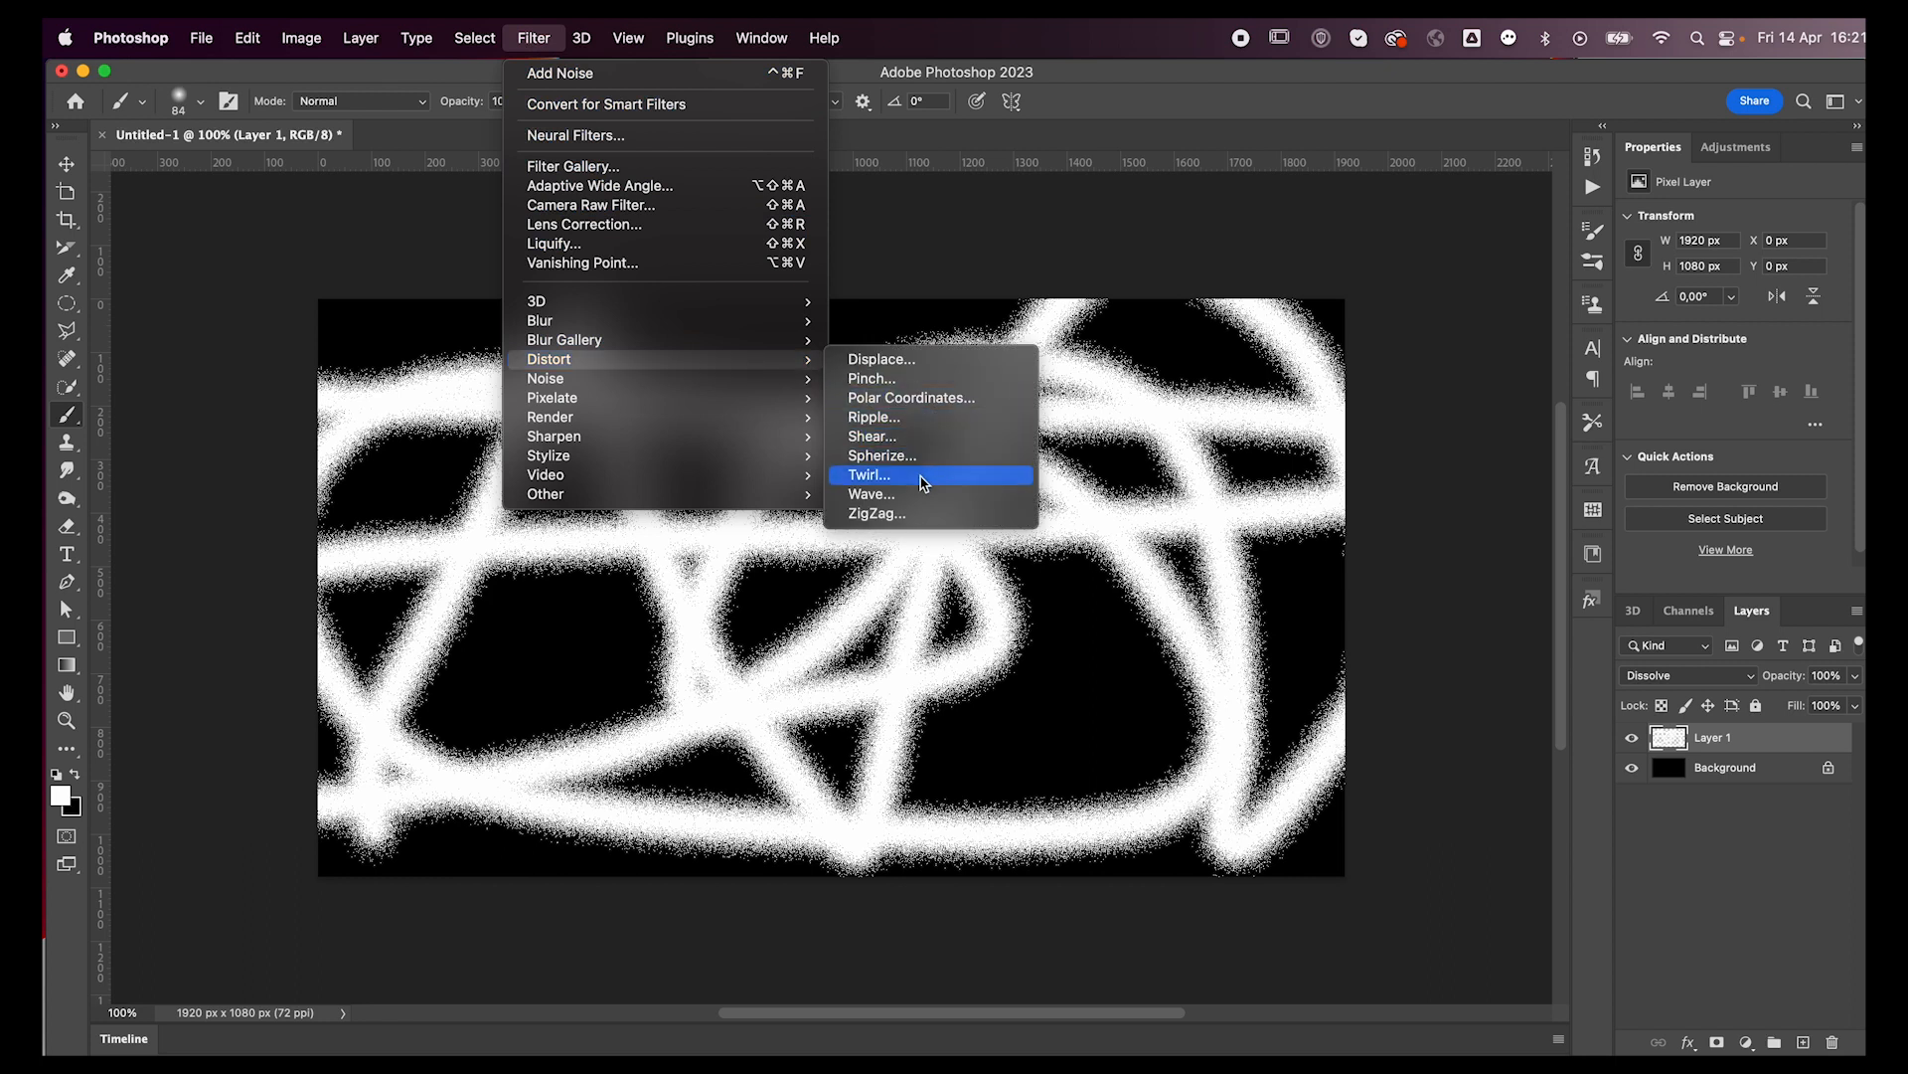
left_click(866, 473)
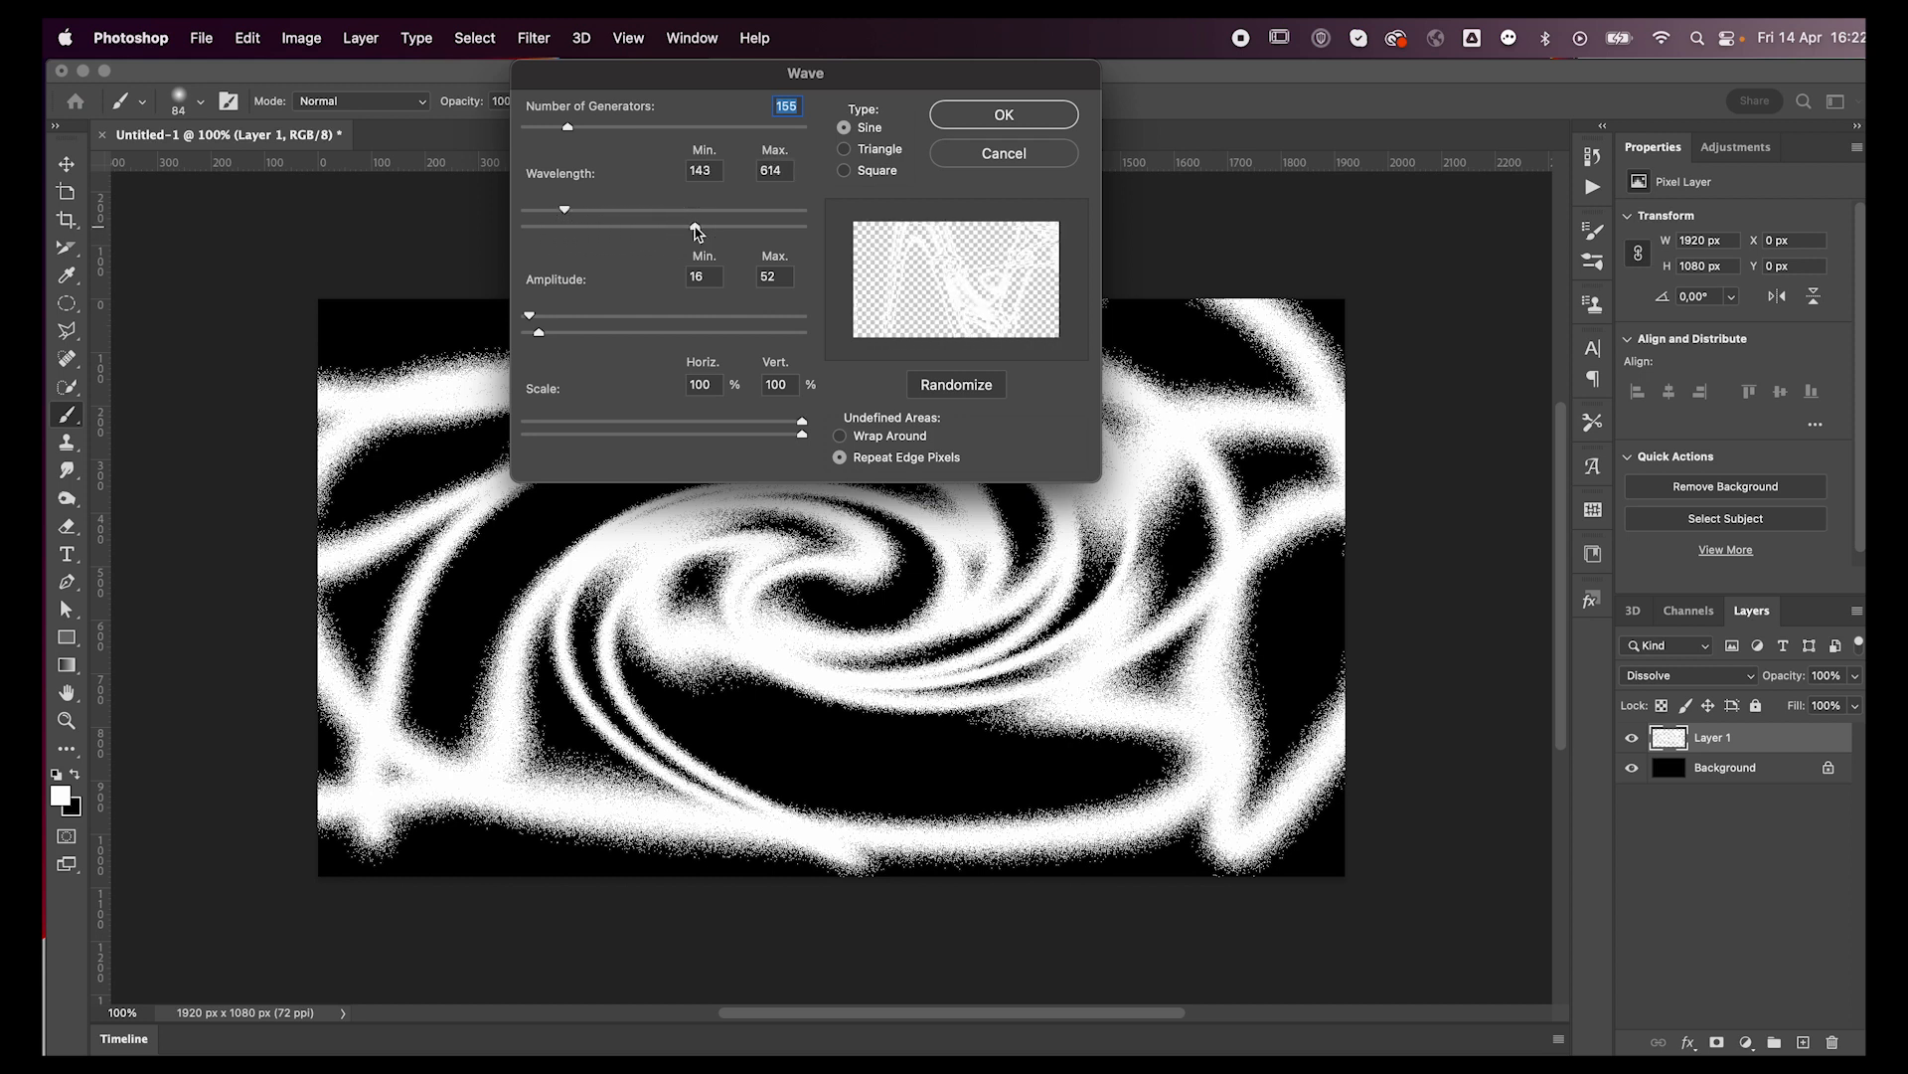
Step: Apply a Wave distortion with 43 generators, minimum wavelength 74 and minimum amplitude 43
left_click_drag(562, 209, 523, 208)
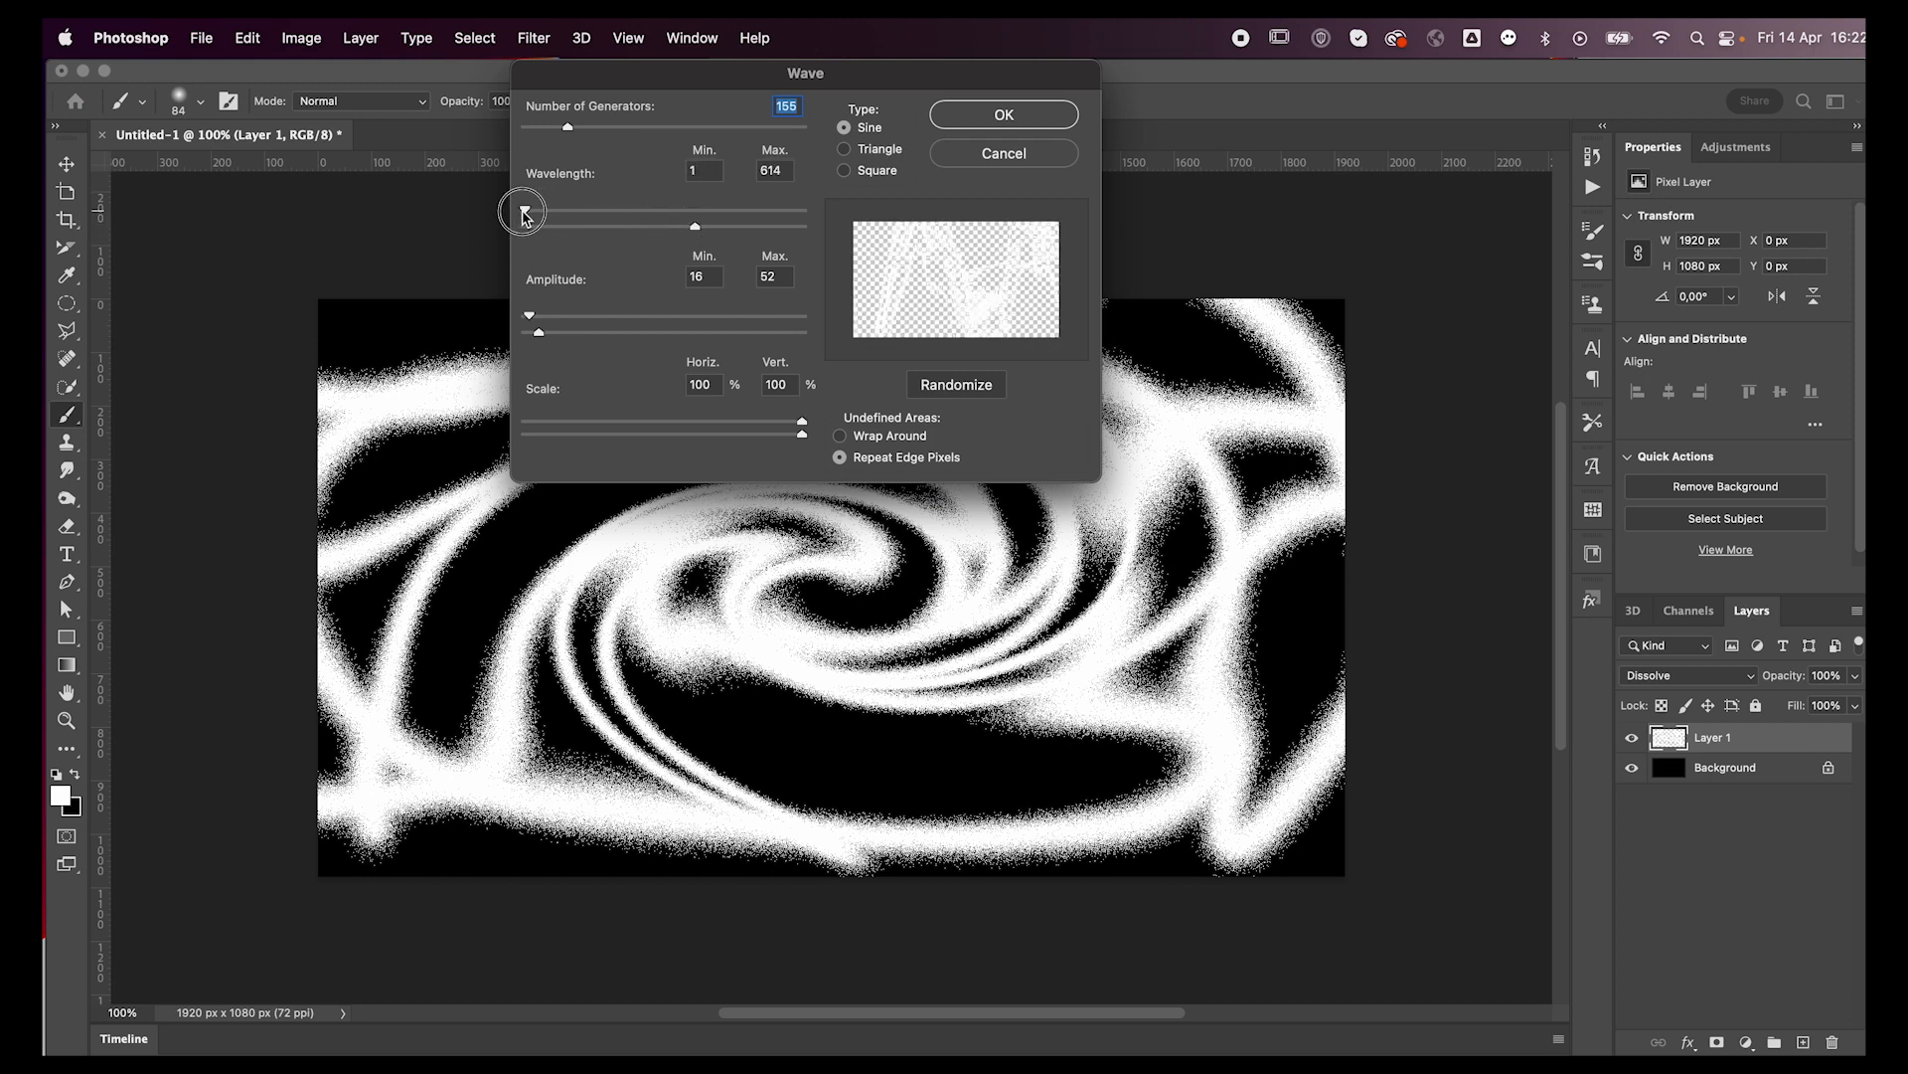
left_click_drag(567, 127, 551, 127)
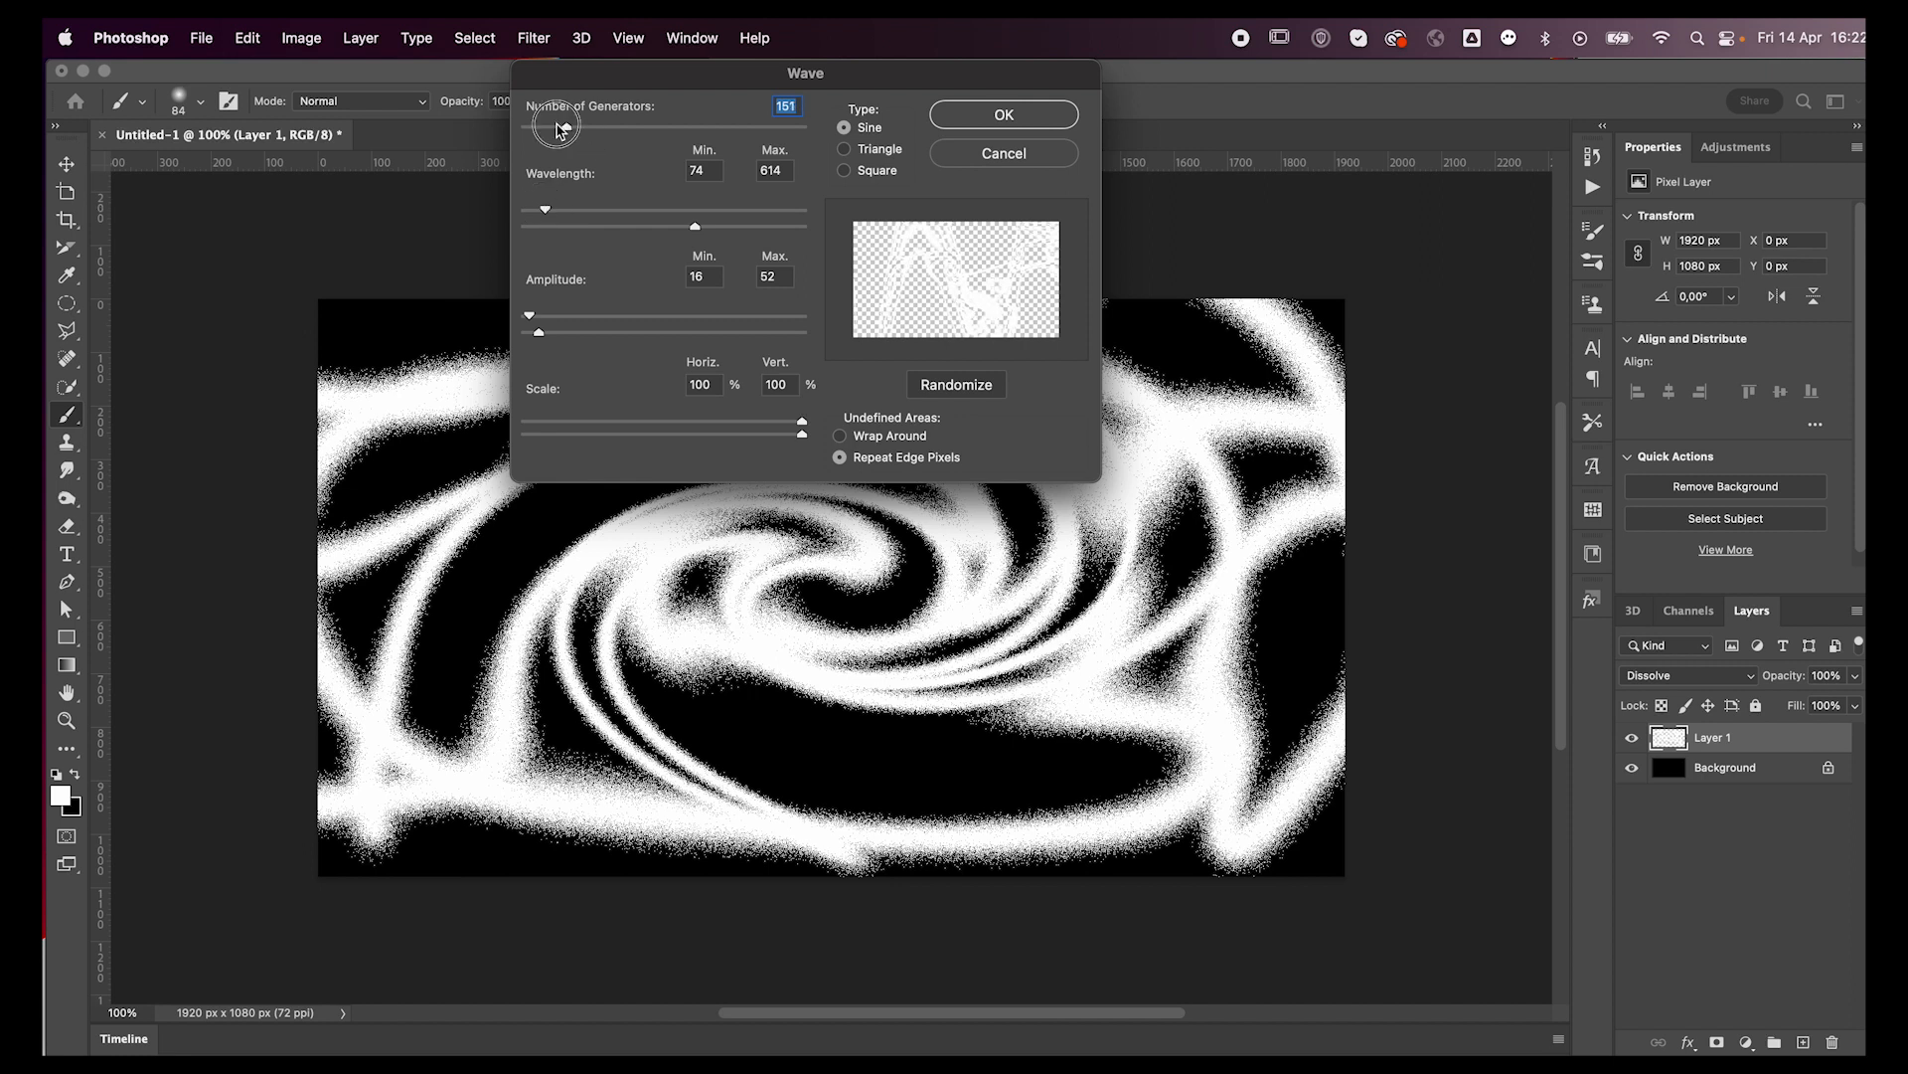
left_click_drag(556, 127, 535, 127)
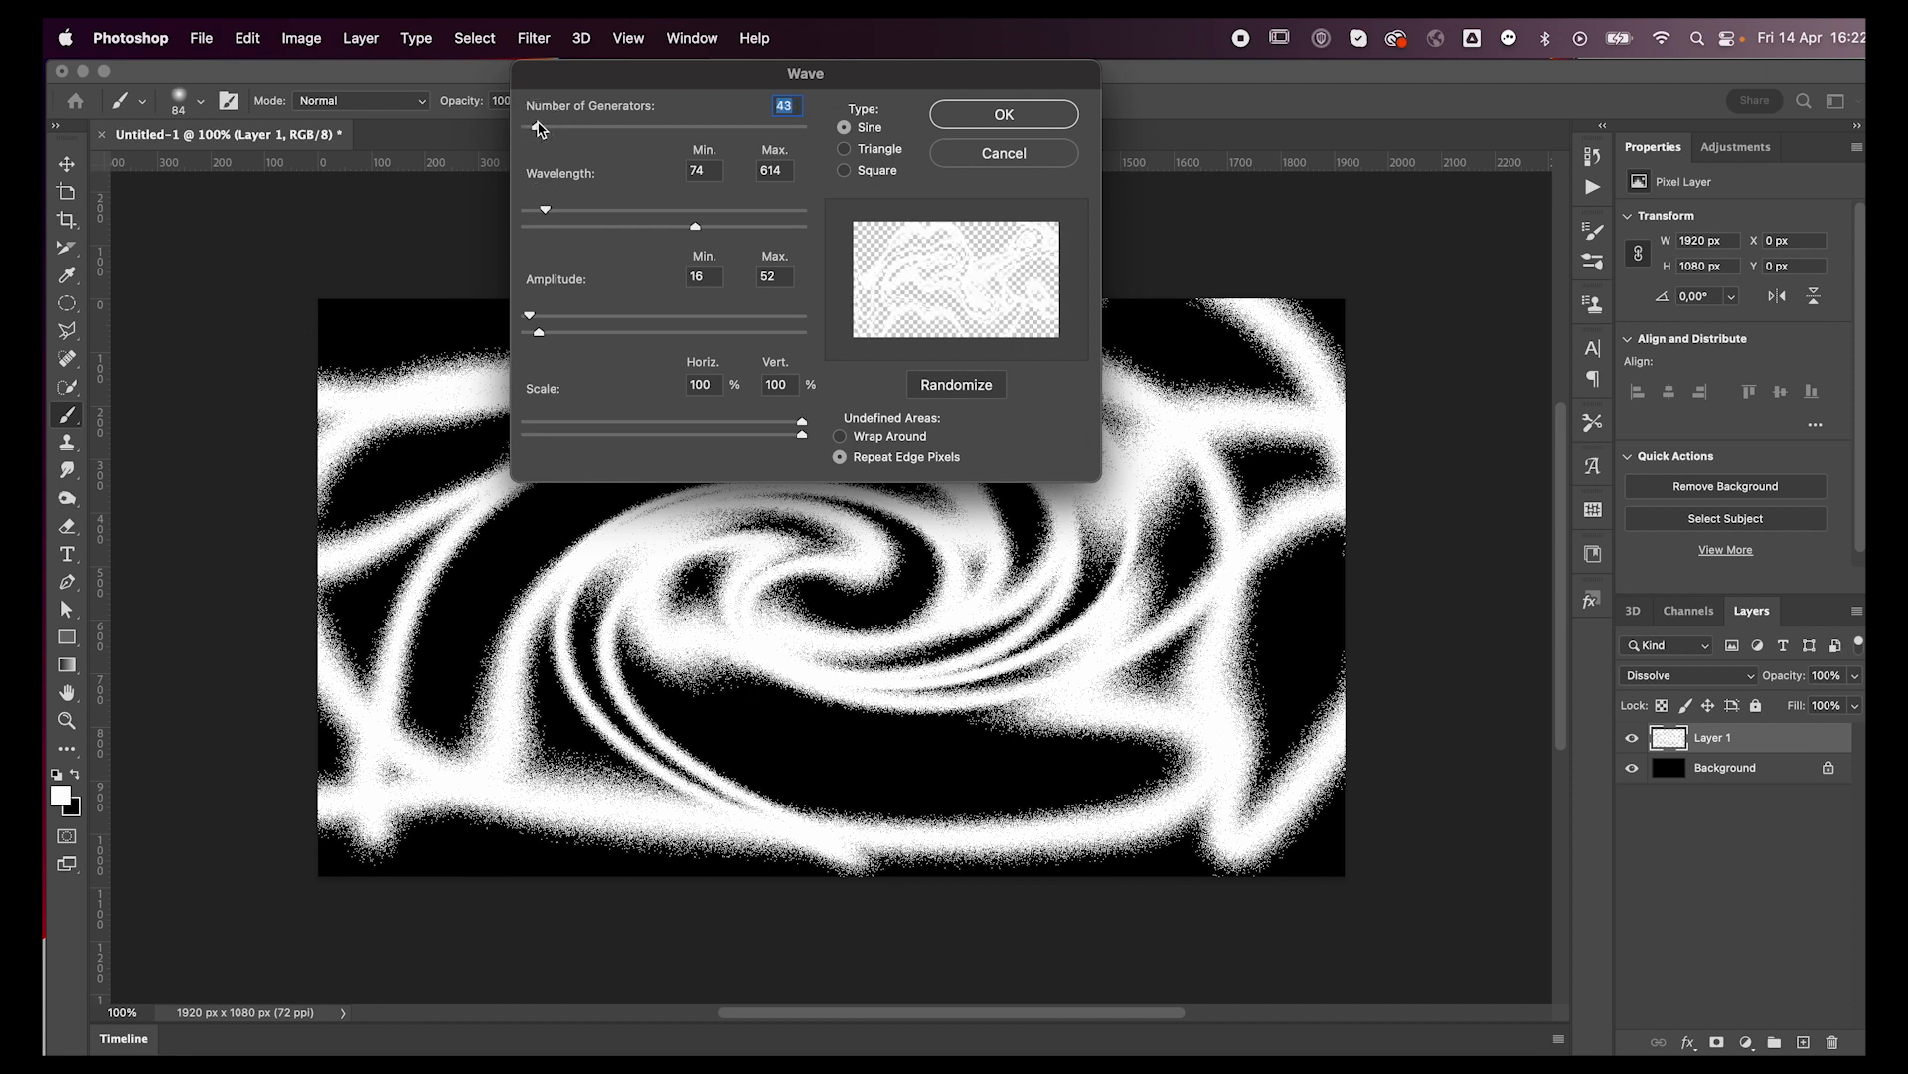
left_click_drag(529, 330, 536, 316)
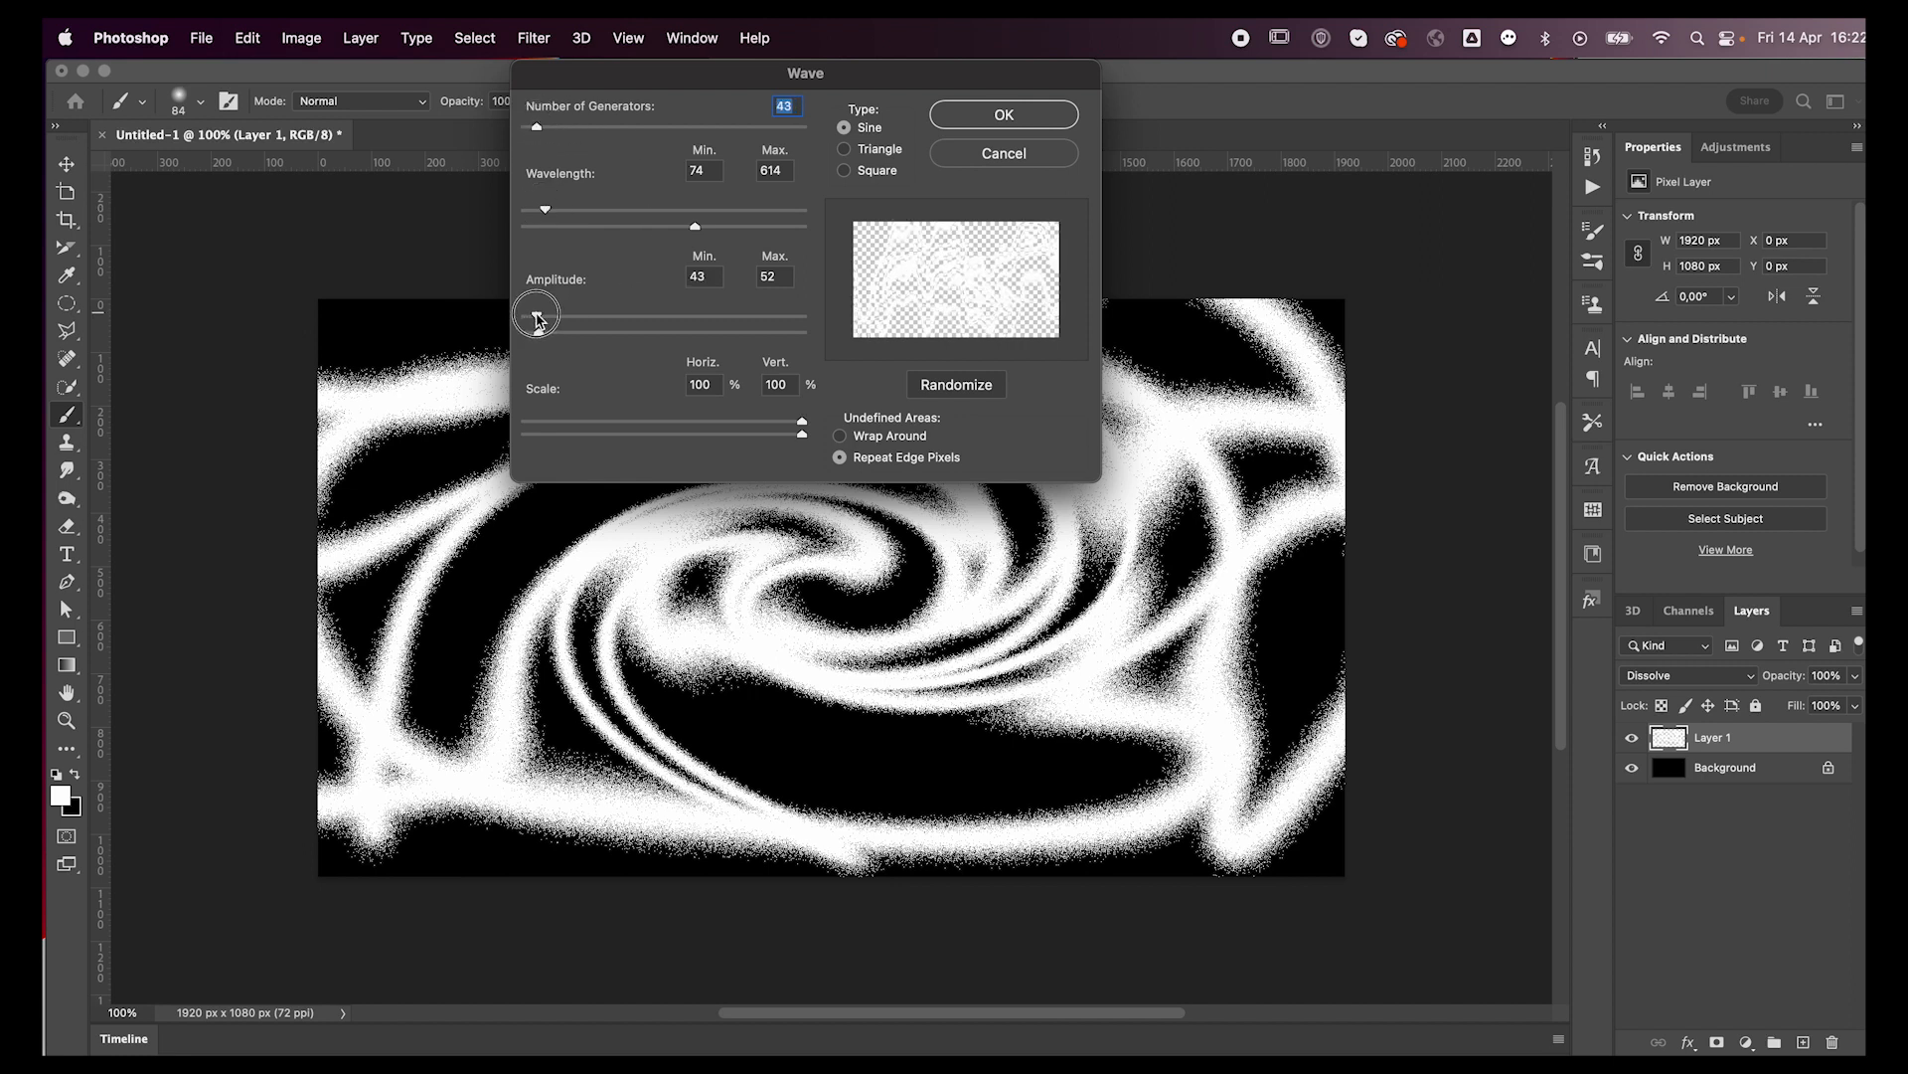
left_click(1002, 115)
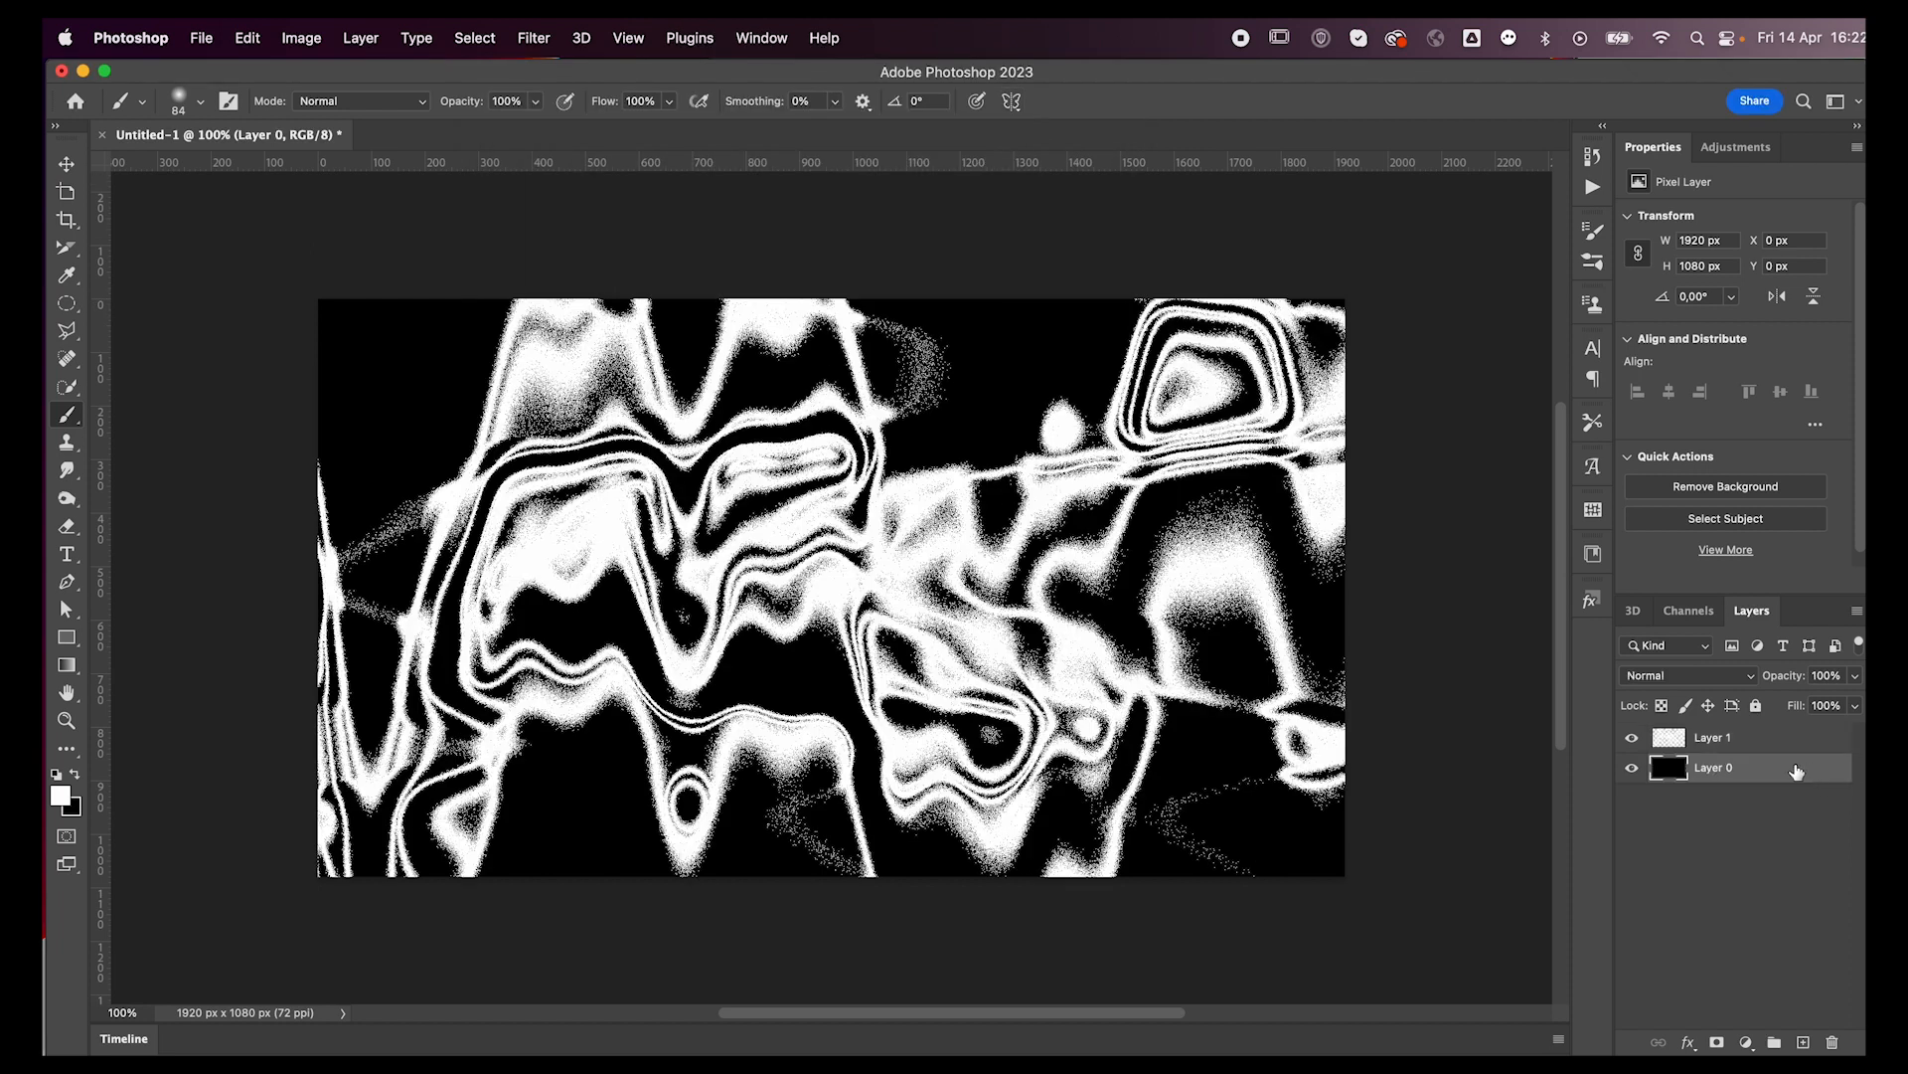
Step: Merge the wavy strokes and black background into one layer via Merge Visible
right_click(1708, 738)
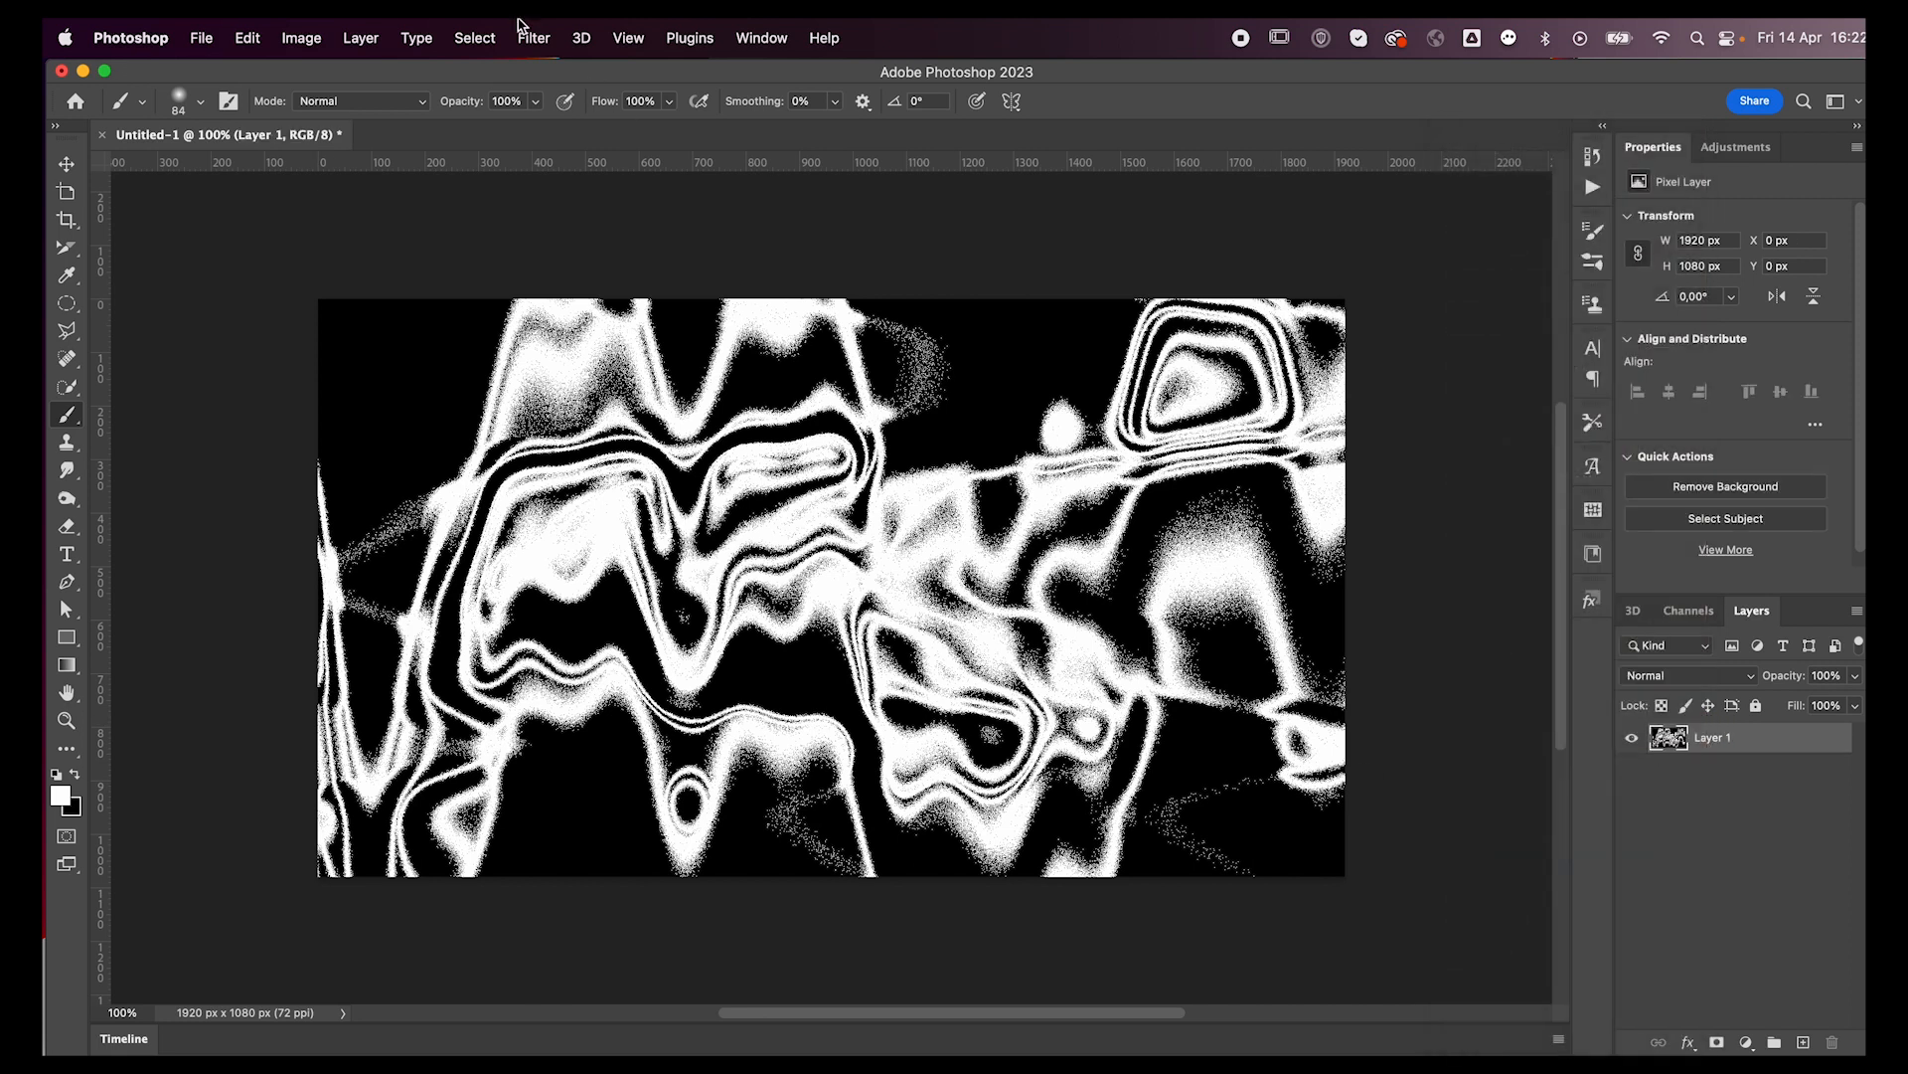
left_click(535, 38)
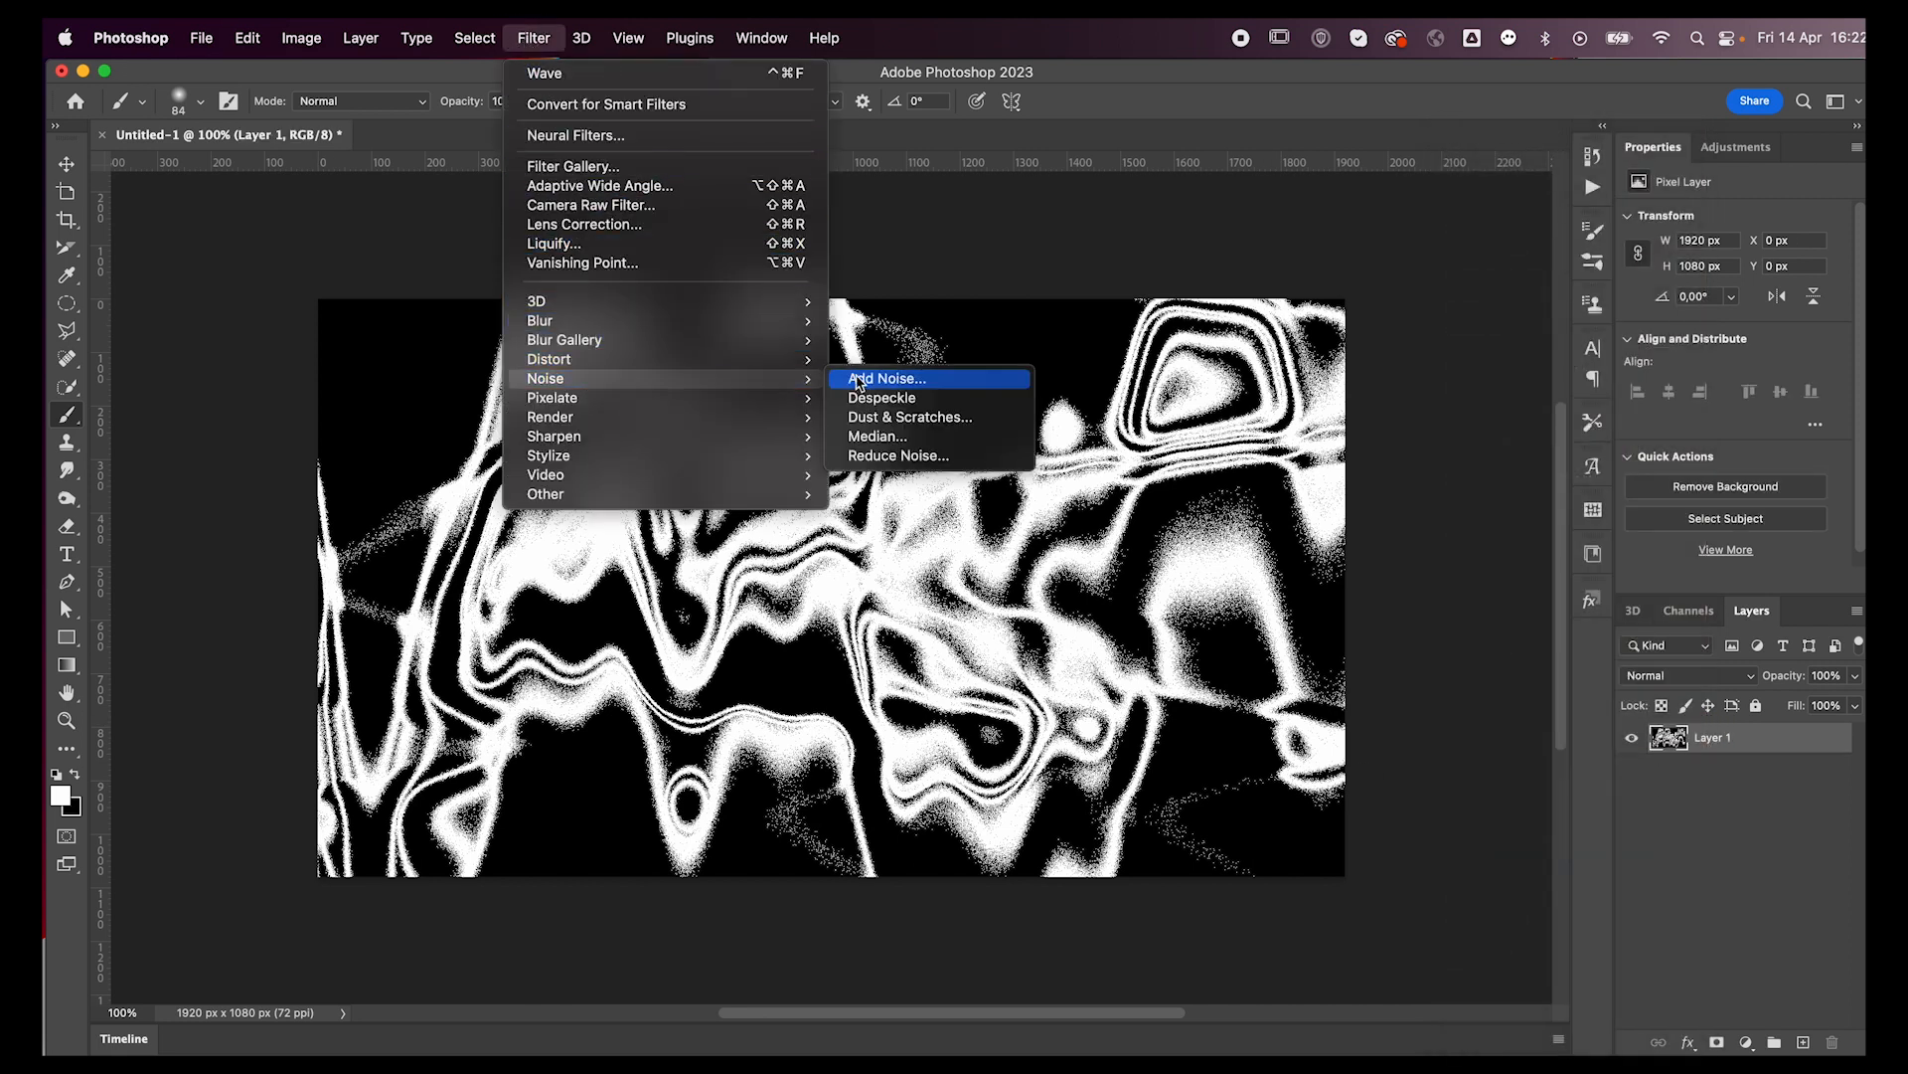
Step: Add 15% Gaussian monochromatic noise over the merged image
left_click(883, 378)
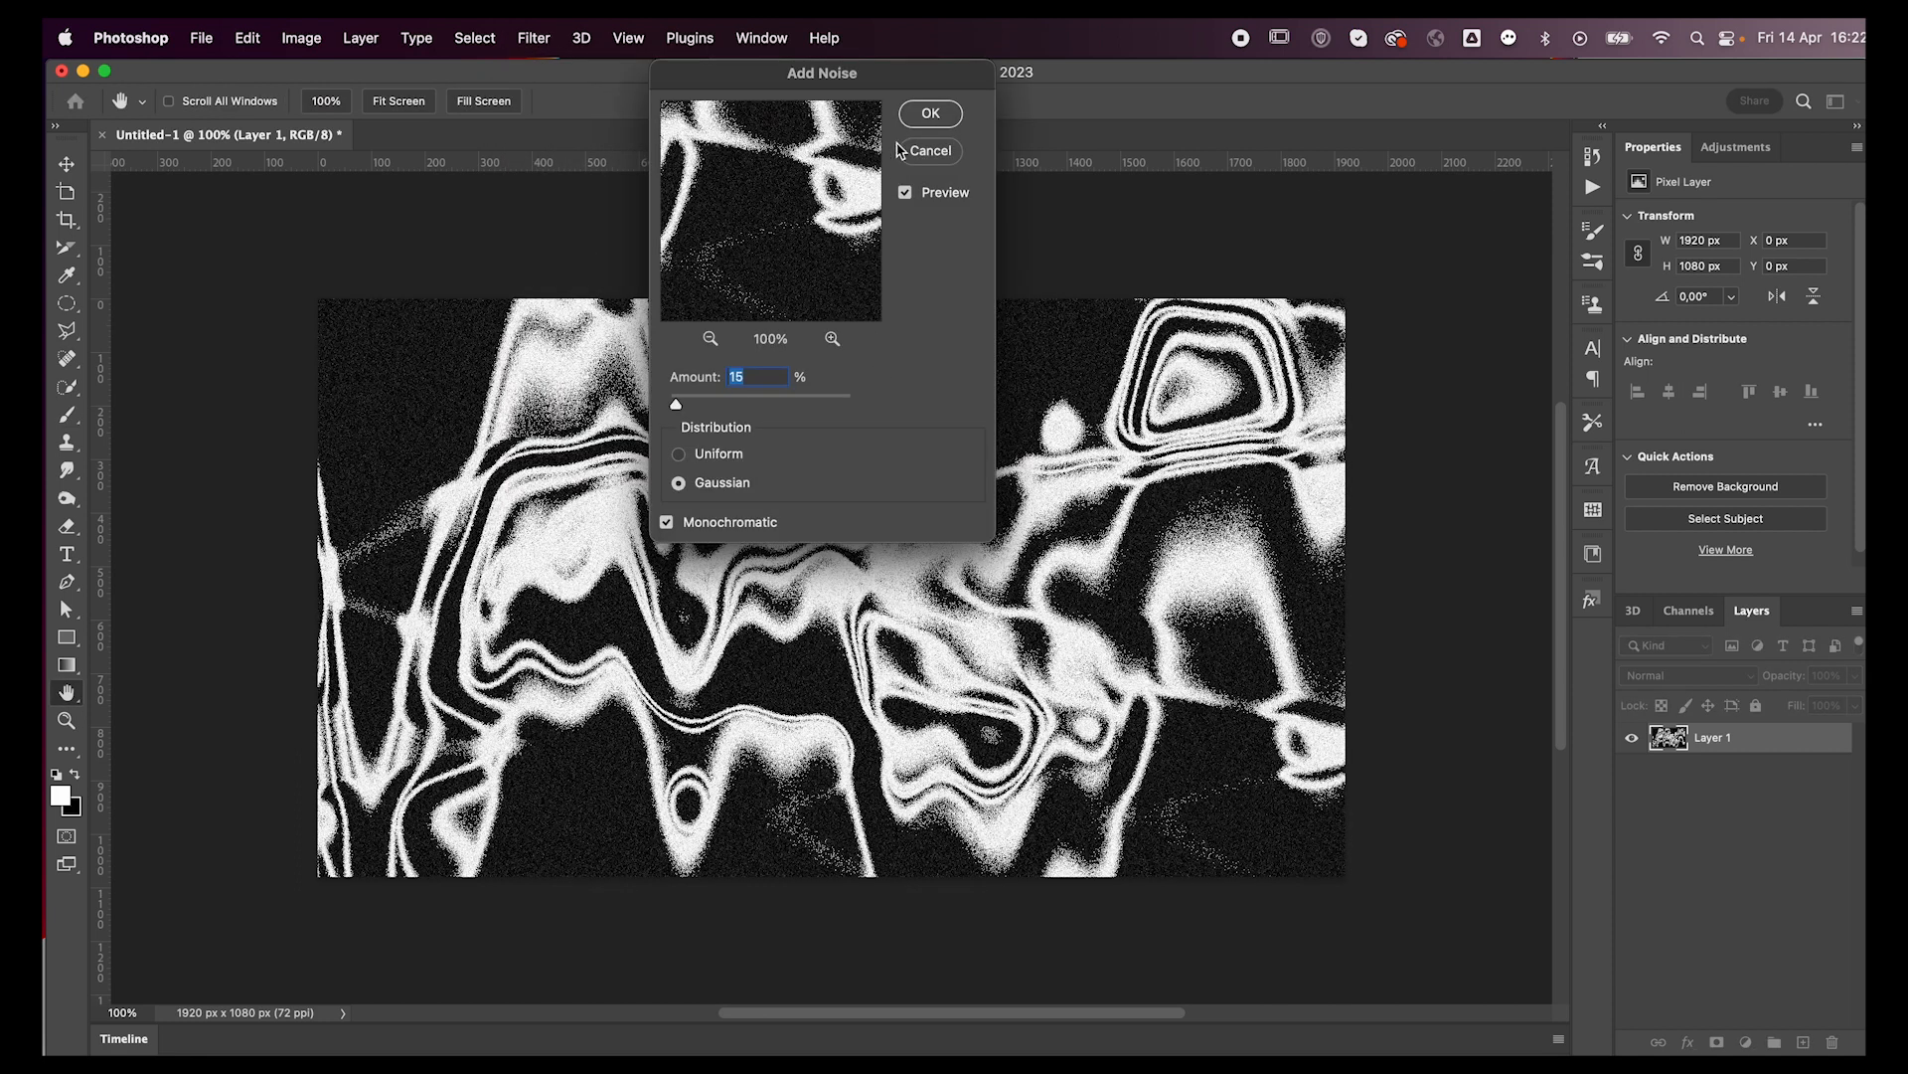
left_click(931, 114)
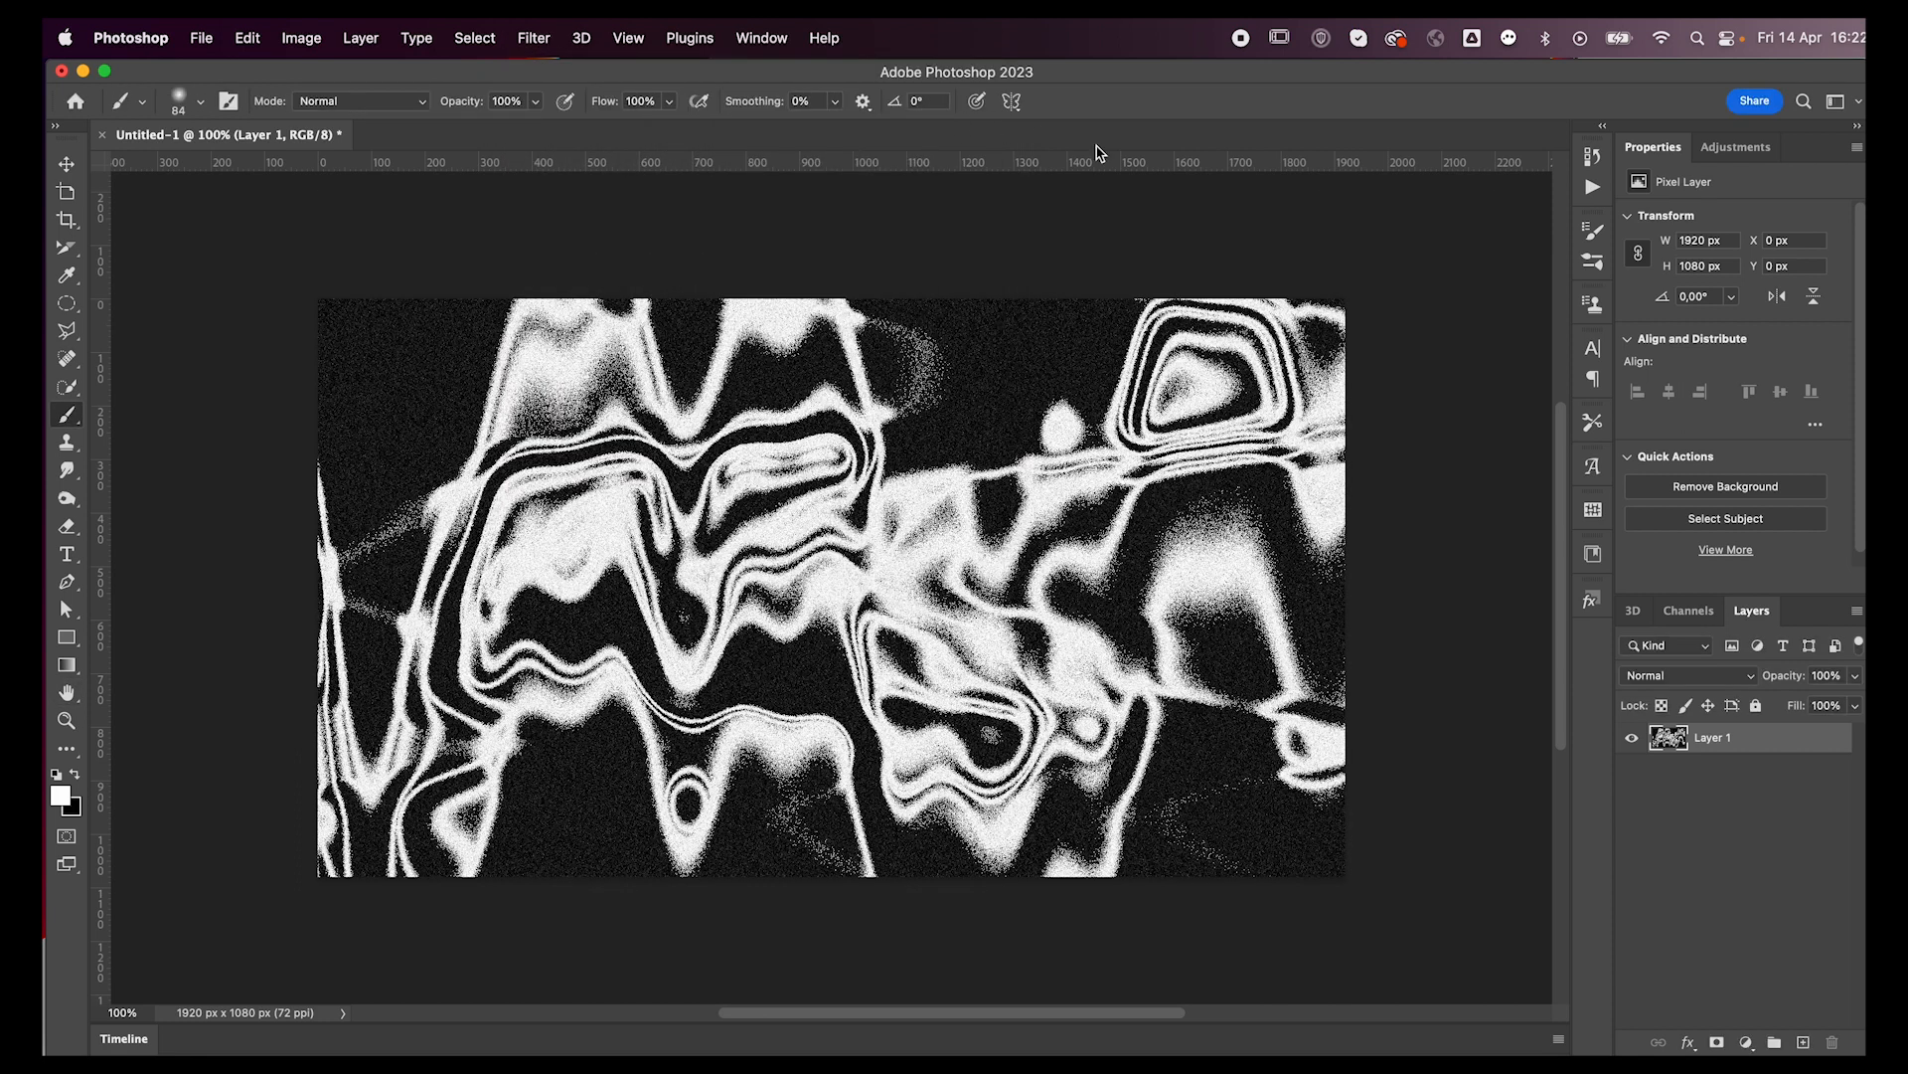